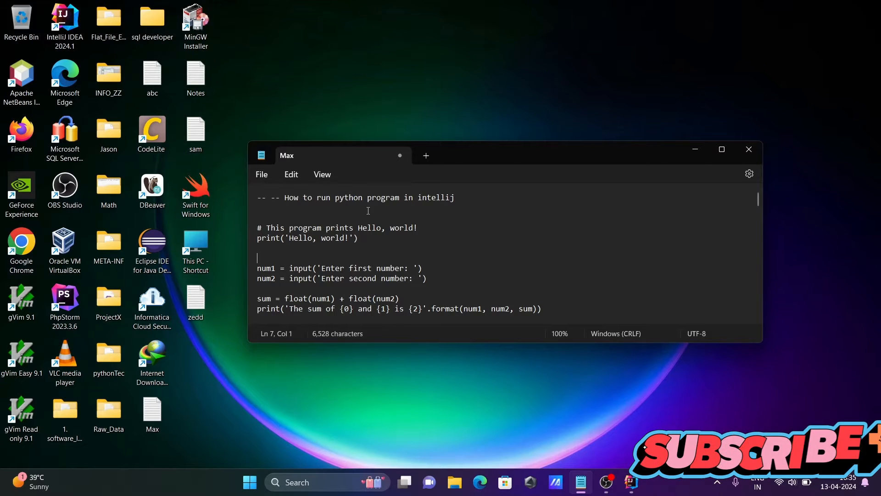
mouse_move(581, 188)
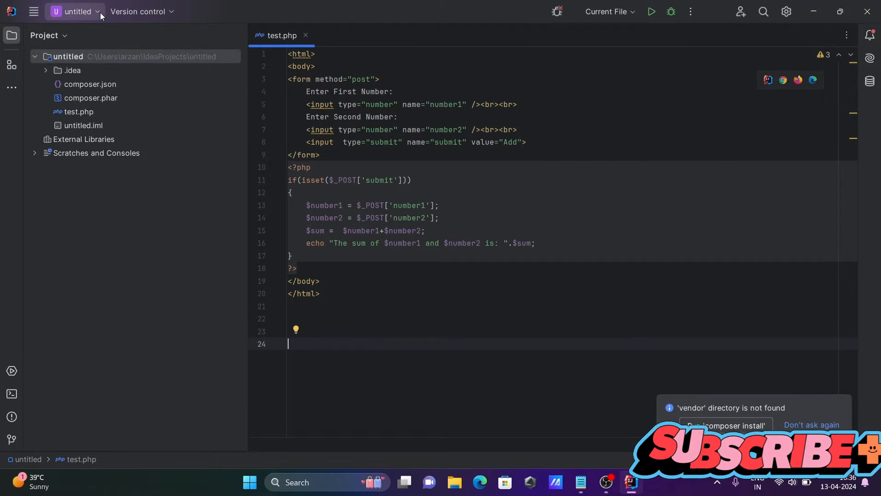
- Start a new project and show the installable language plugins list
click(74, 11)
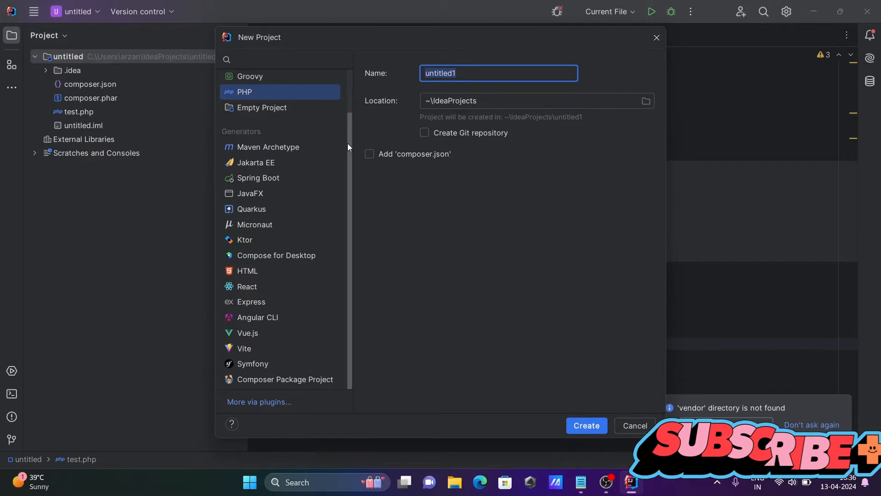
mouse_move(347, 313)
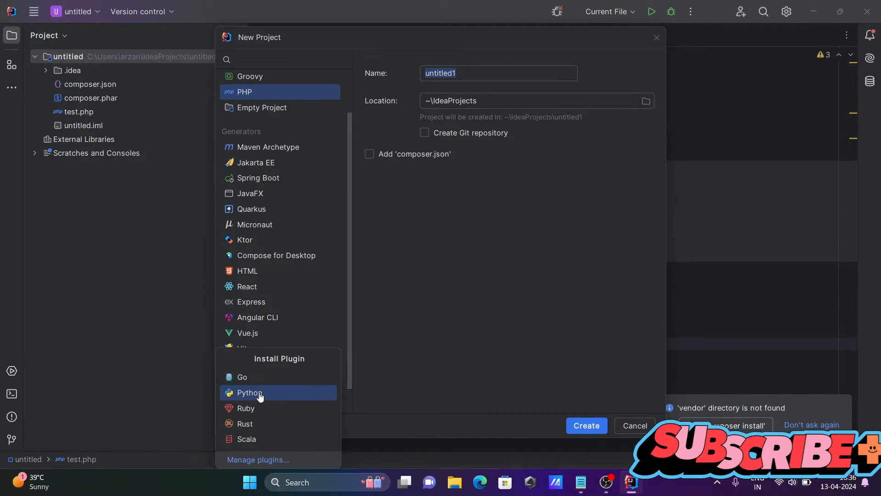
- Select the JetBrains Python plugin and start its installation
click(249, 392)
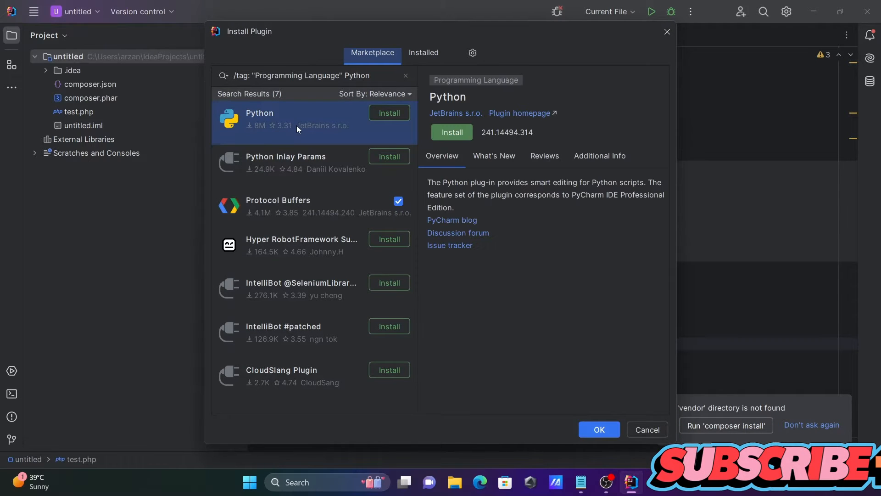
click(452, 132)
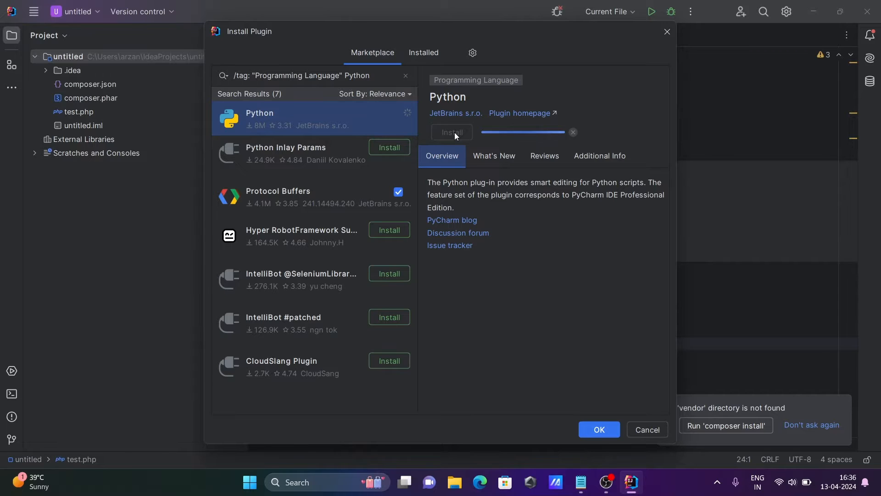
mouse_move(571, 105)
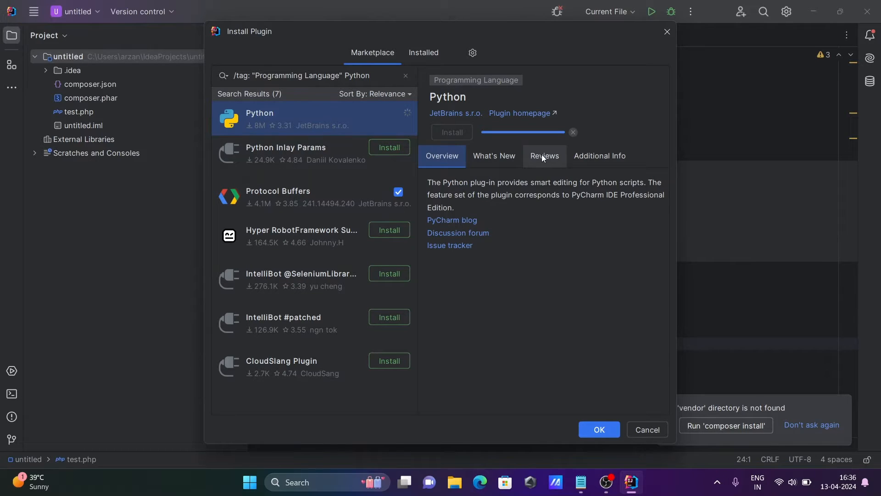
mouse_move(646, 95)
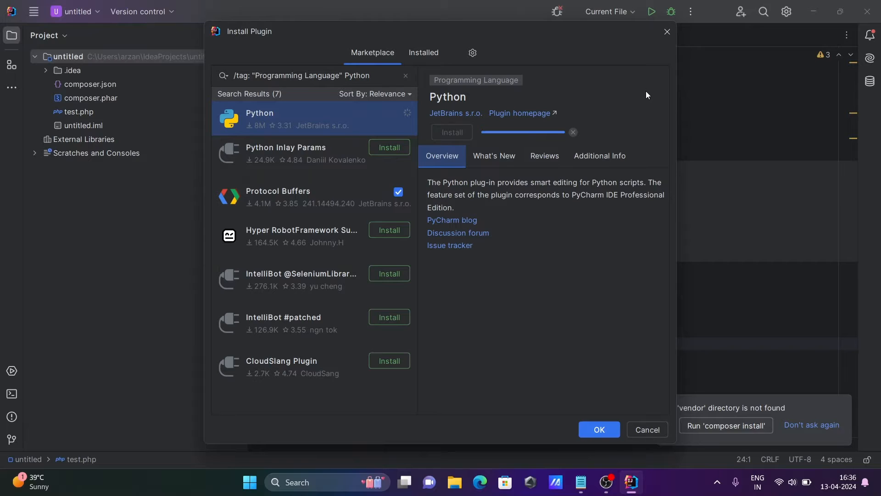
mouse_move(600, 102)
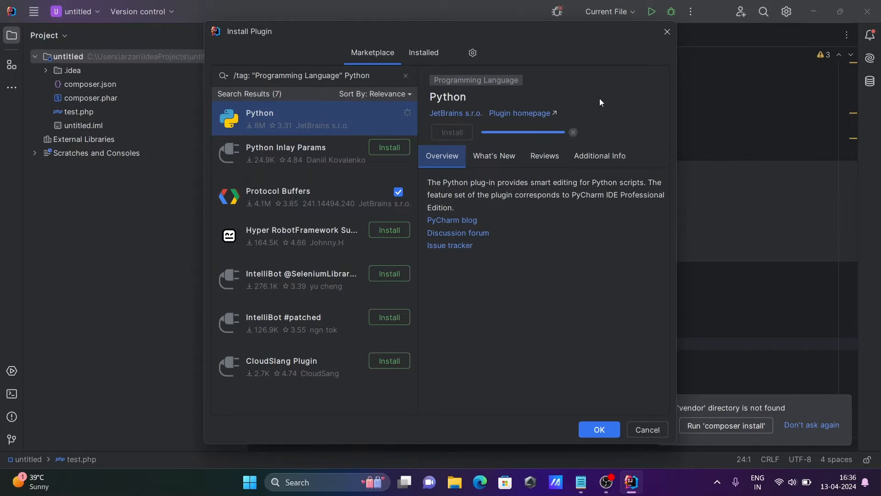
click(451, 132)
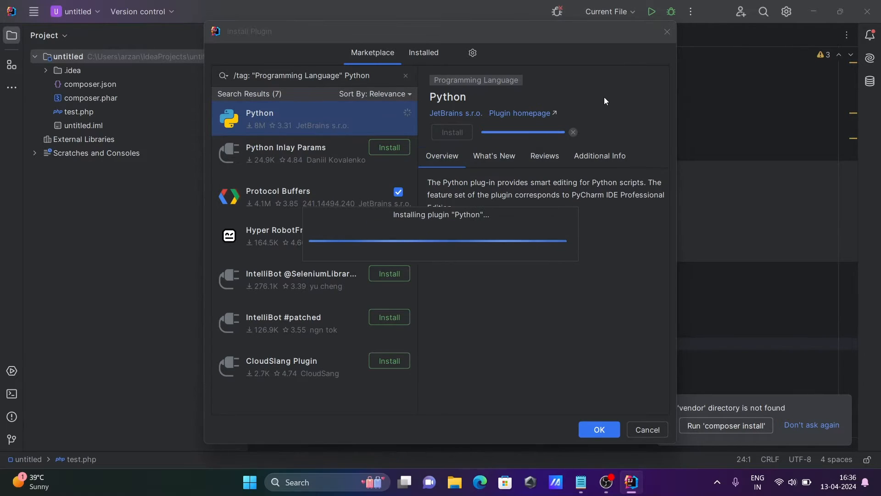
mouse_move(453, 227)
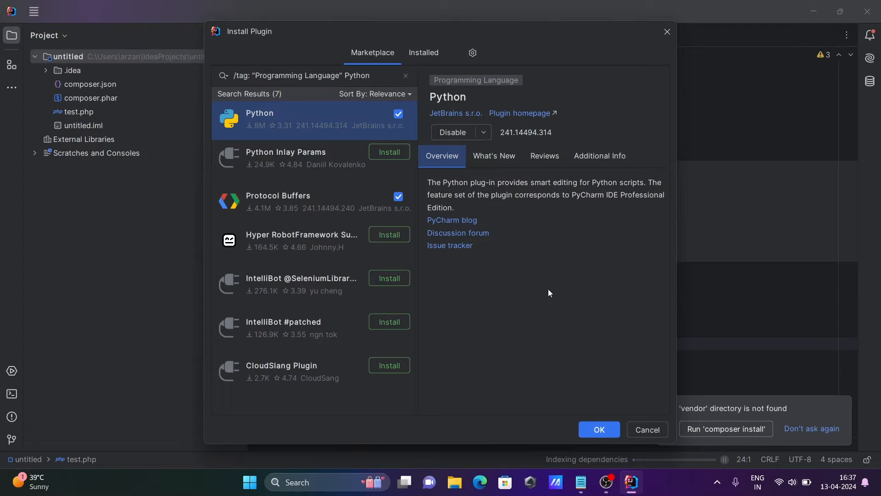
- Close the plugin dialog and return to New Project with Python and Virtualenv selected
click(598, 429)
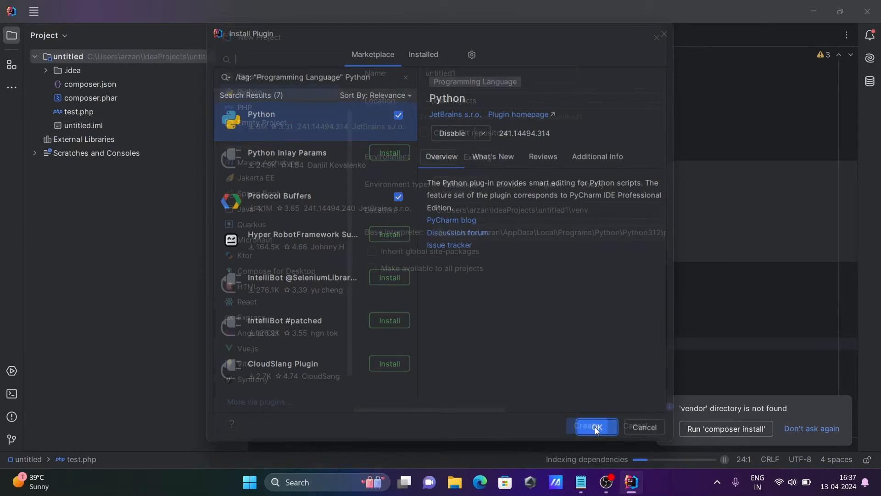
click(594, 426)
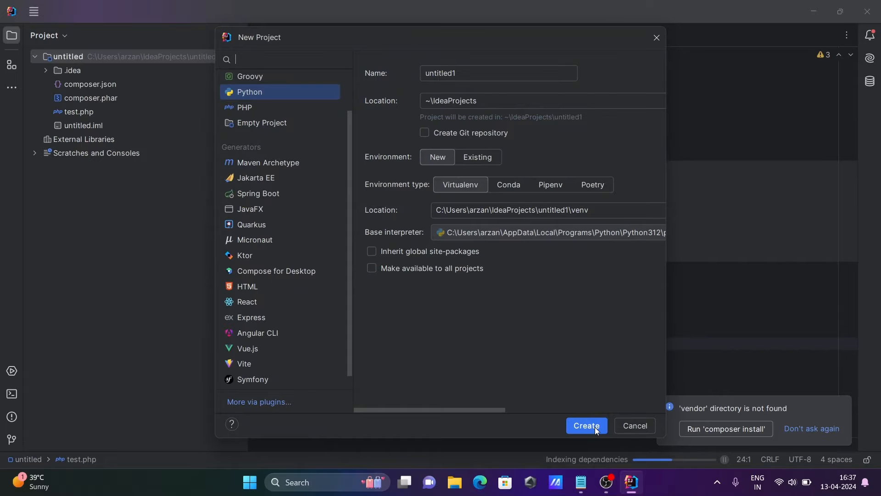
mouse_move(347, 127)
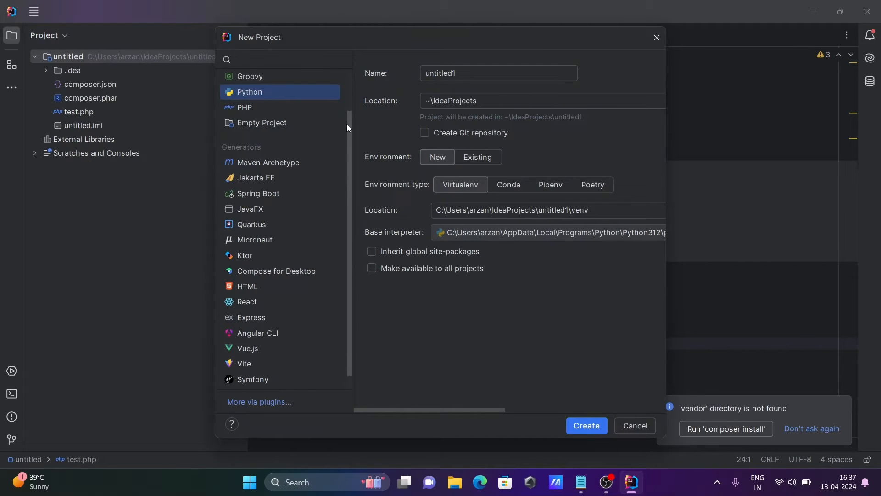
scroll(up, 3)
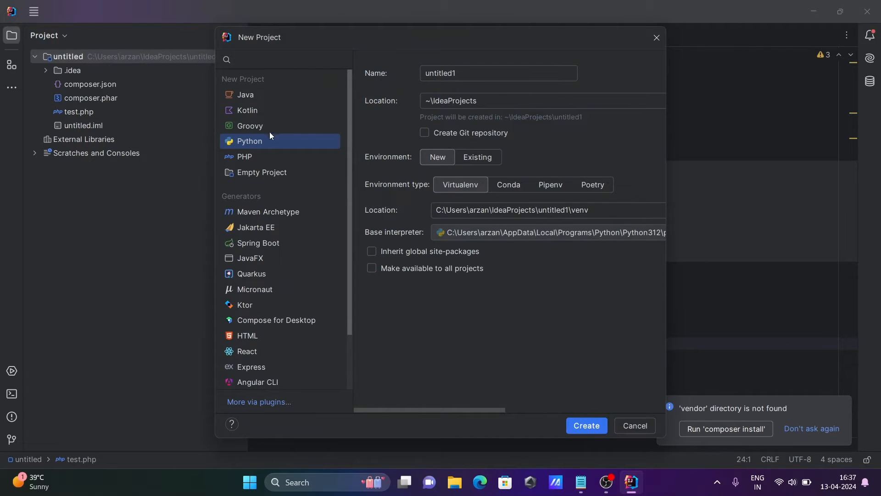
mouse_move(251, 144)
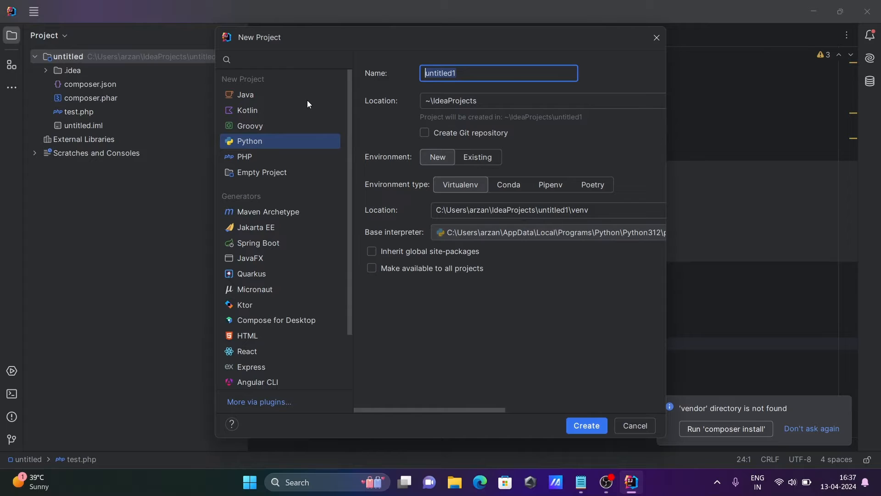
- Enter 'Python_Project' as the new project's name
text(Pytho)
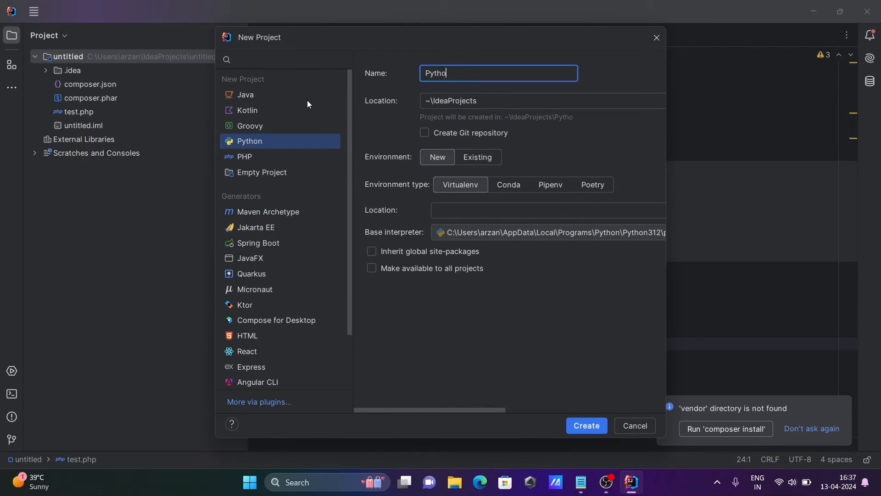
text(n_)
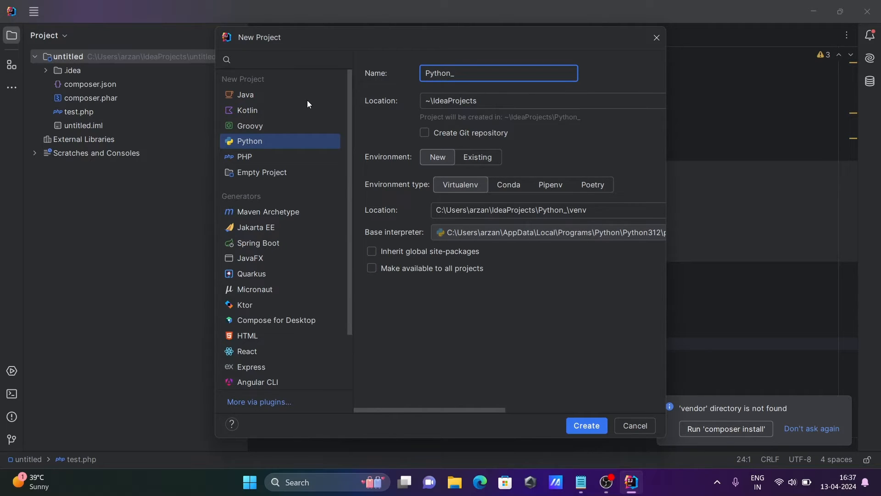
text(Proje)
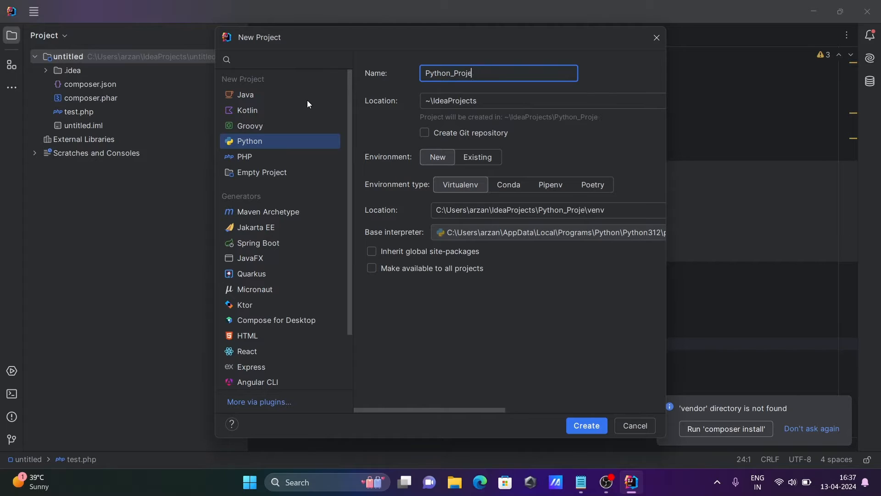
text(ct)
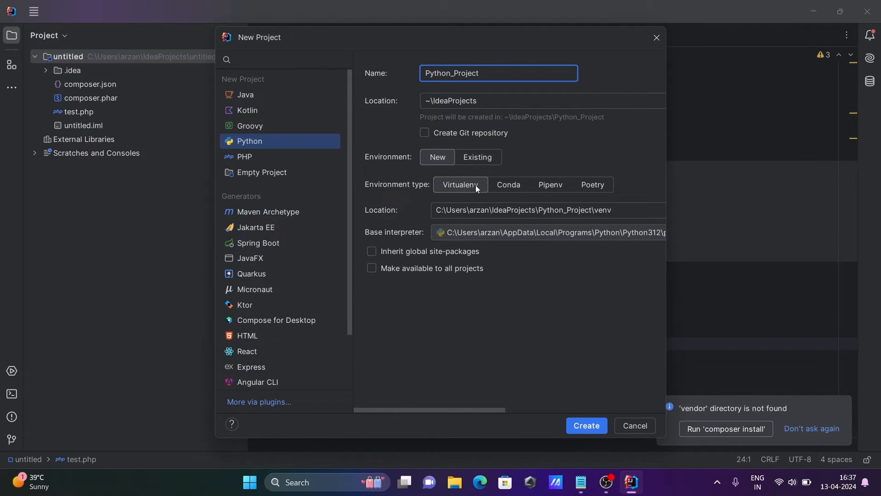
mouse_move(548, 203)
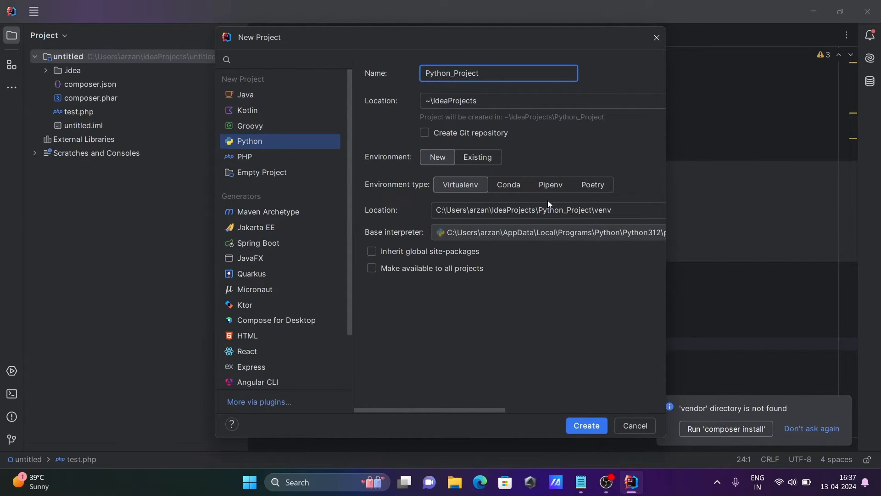
mouse_move(472, 228)
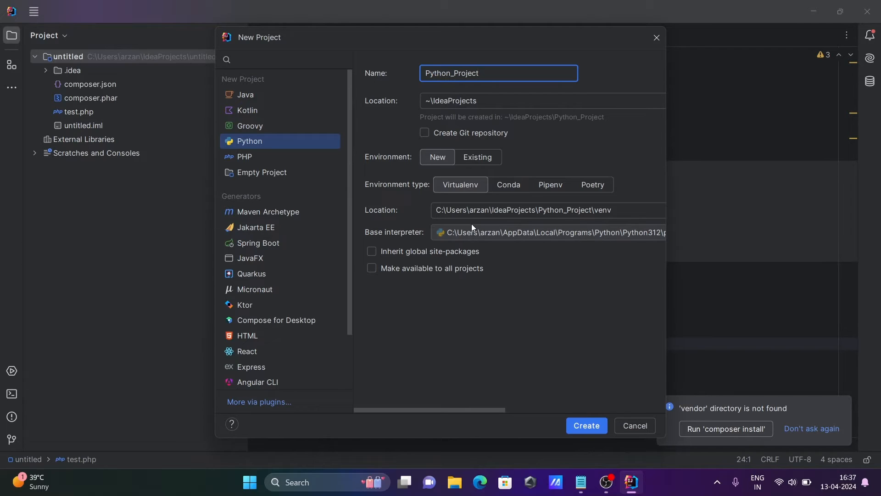
mouse_move(458, 203)
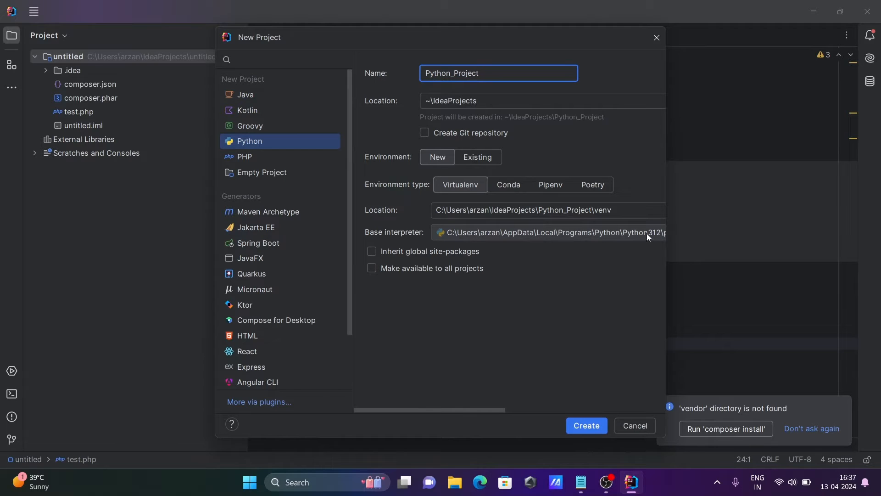
mouse_move(393, 241)
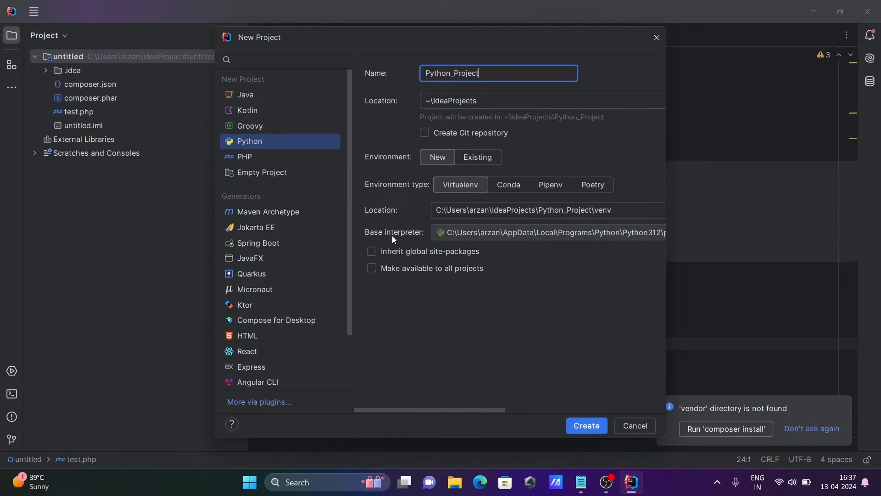
mouse_move(318, 470)
text(md)
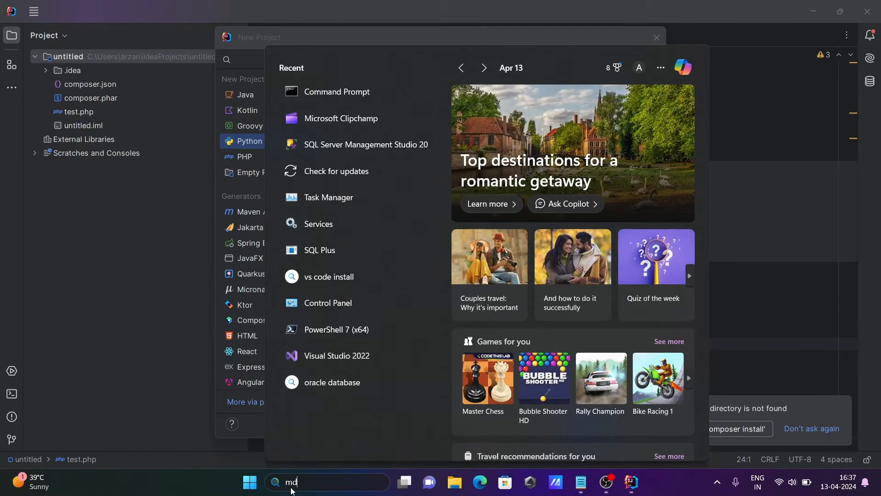
- Run python in Command Prompt to confirm version 3.12.2, then close the console
click(336, 92)
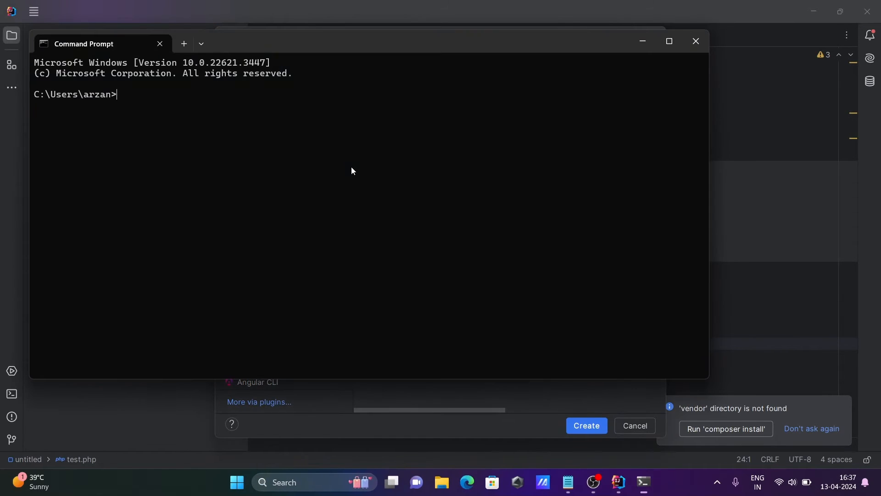
text(pytho)
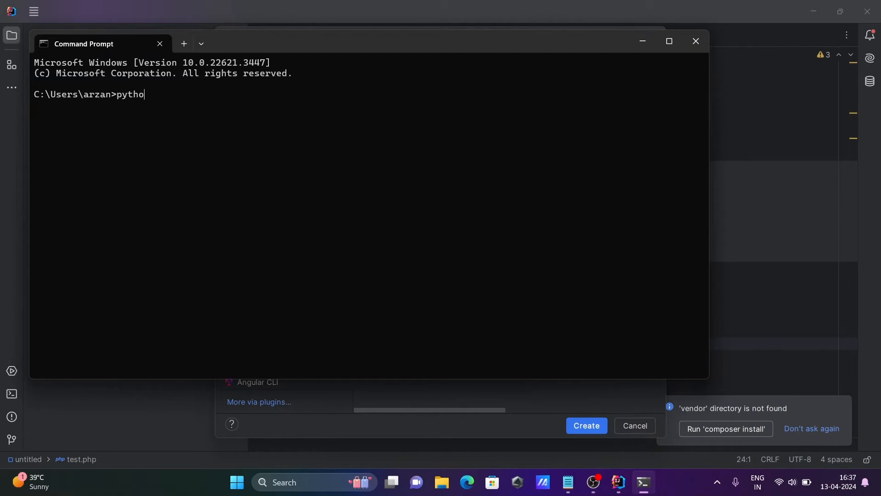
key(Return)
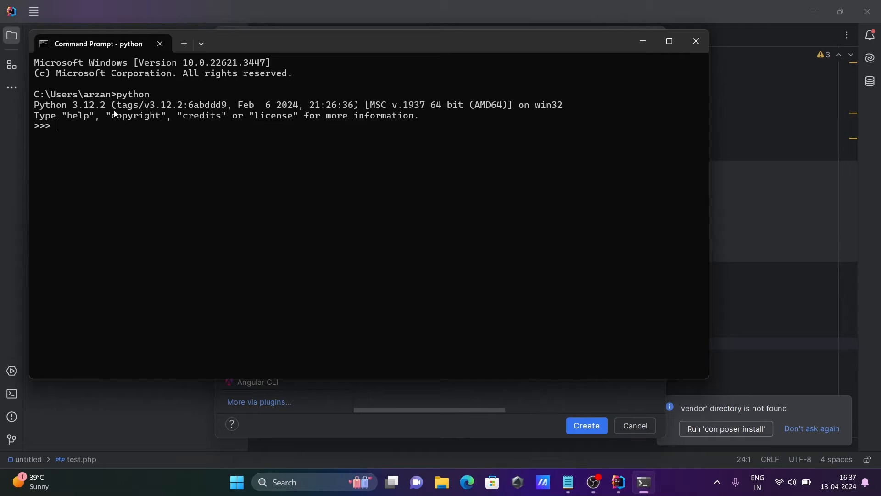
mouse_move(364, 156)
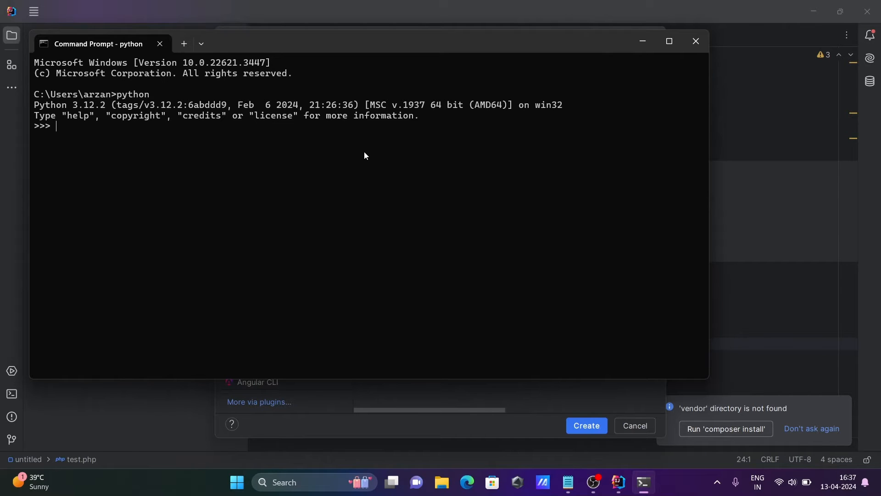
mouse_move(129, 162)
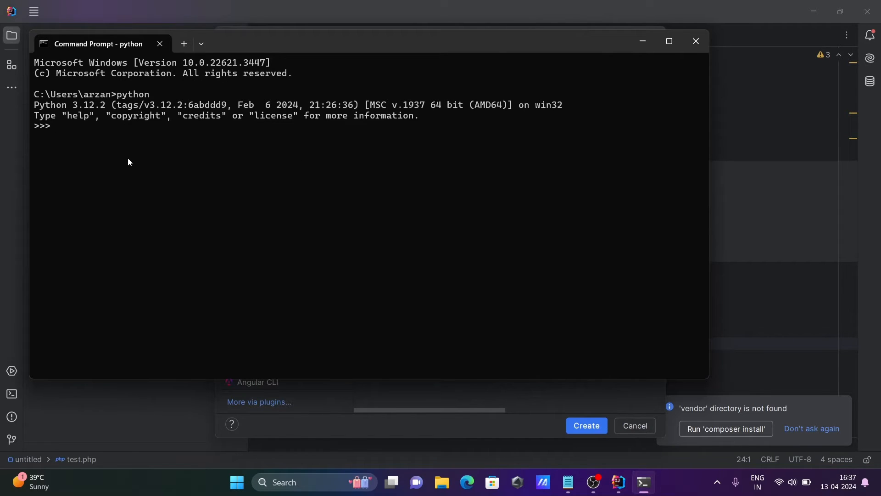
mouse_move(283, 150)
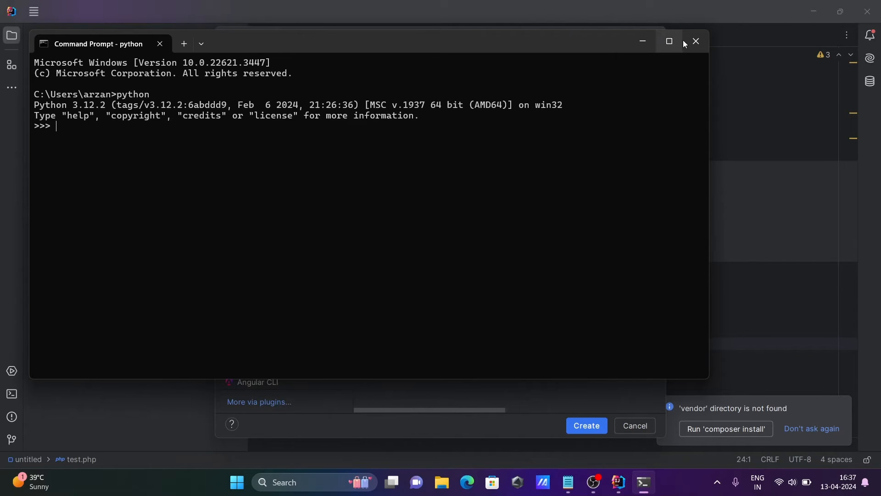
click(696, 42)
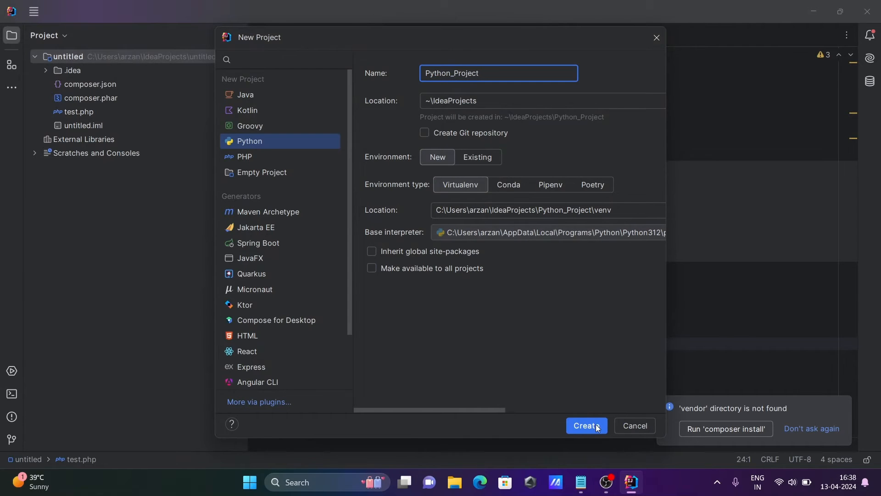
- Create Python_Project with its virtualenv and open it in this window
click(586, 426)
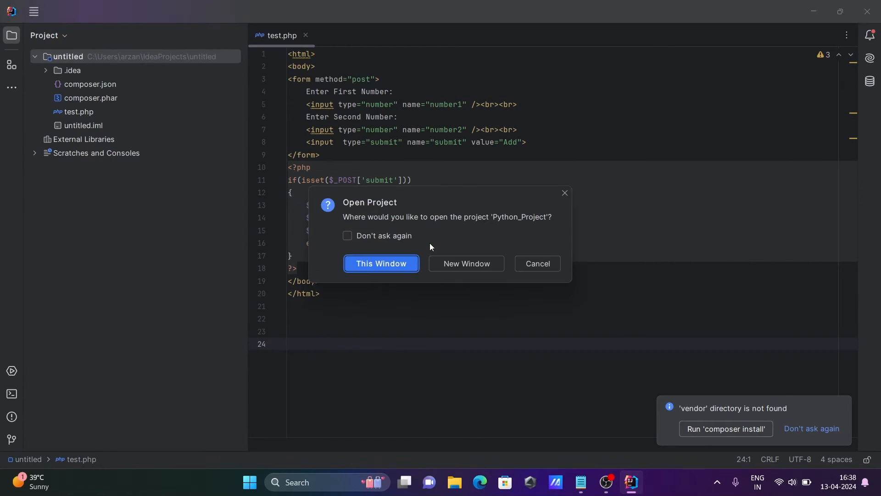
click(381, 263)
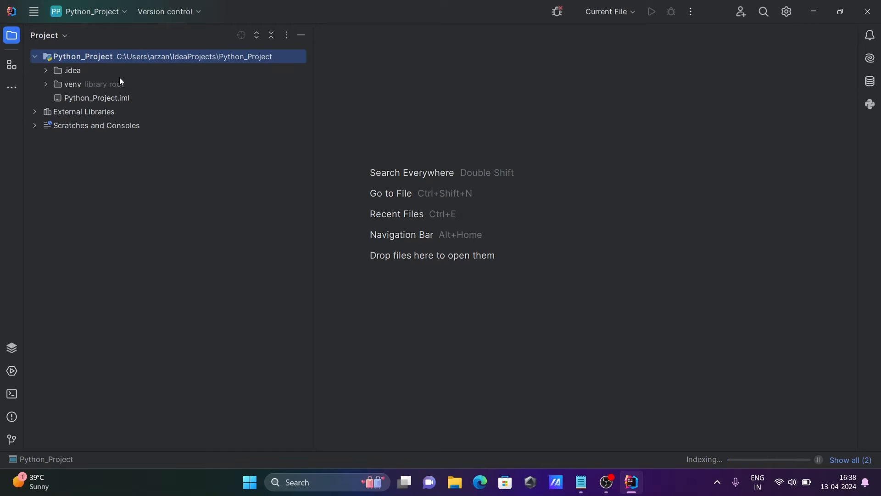
mouse_move(611, 291)
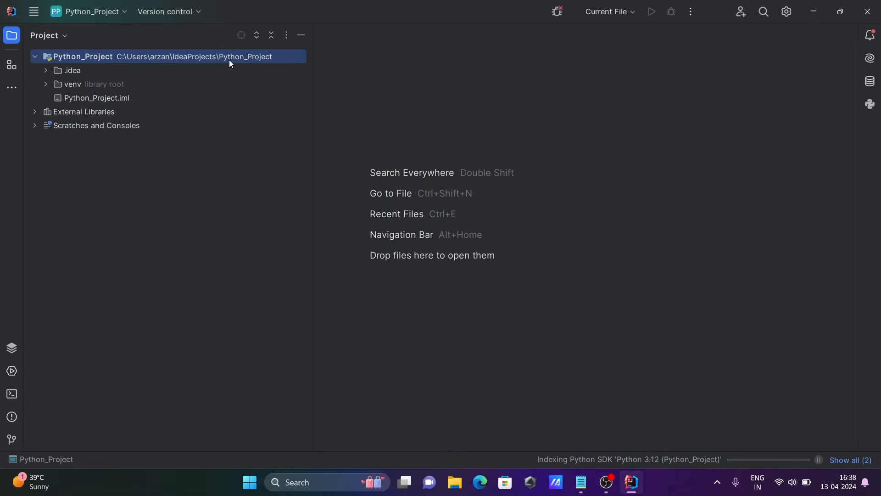
mouse_move(68, 90)
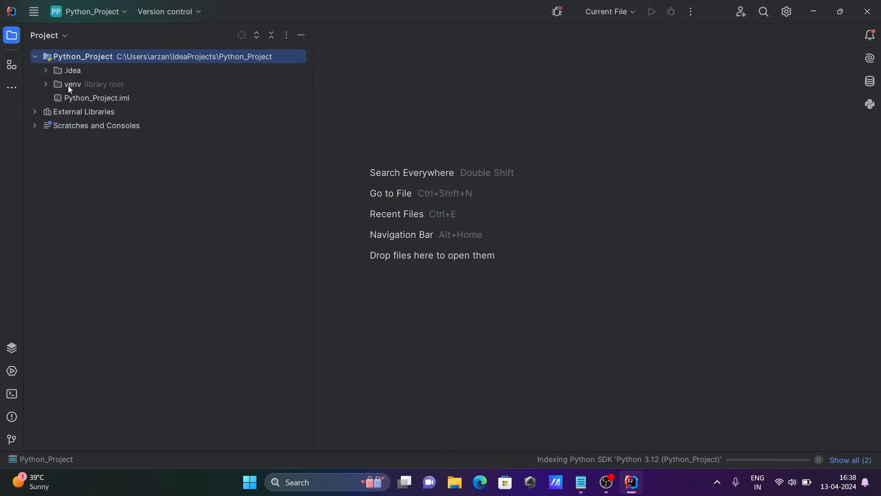
mouse_move(92, 62)
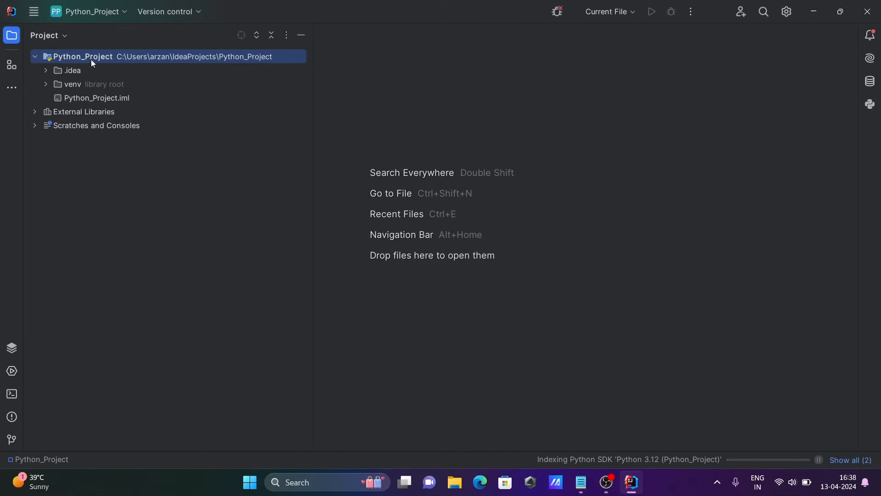
- Open the context menu on the Python_Project root folder
right_click(90, 56)
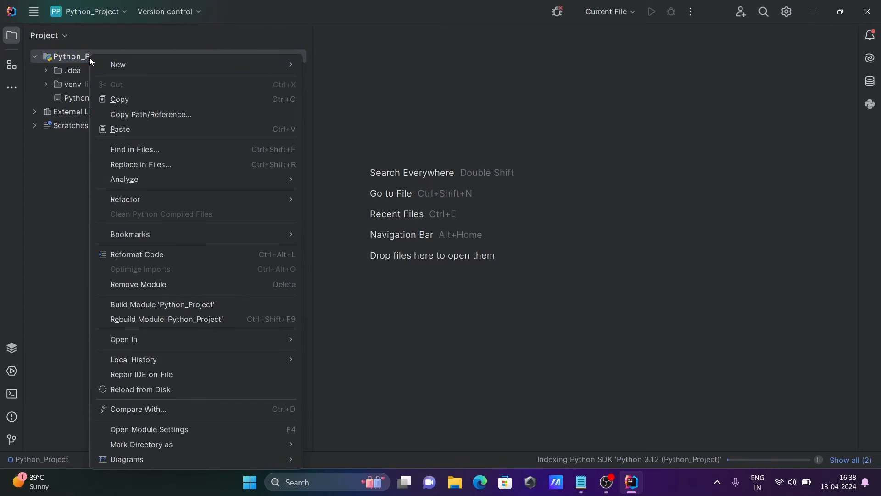
- Create a new Python file named hello from the New menu
click(118, 64)
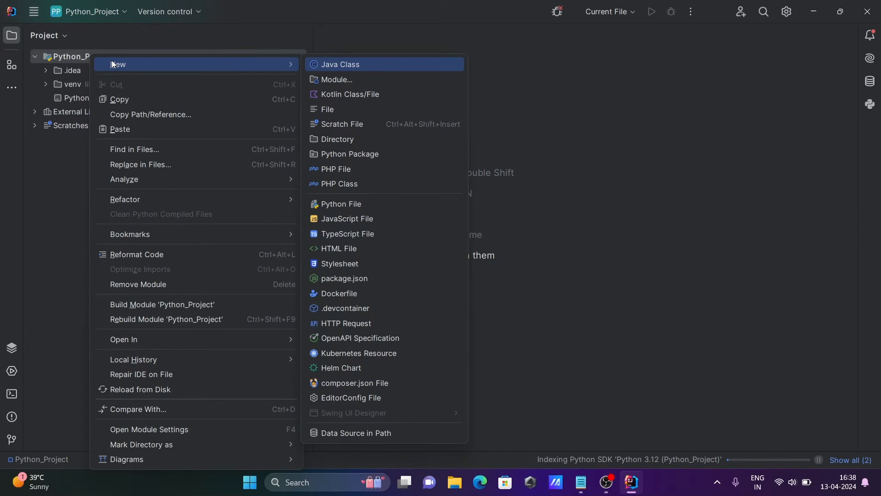
mouse_move(339, 337)
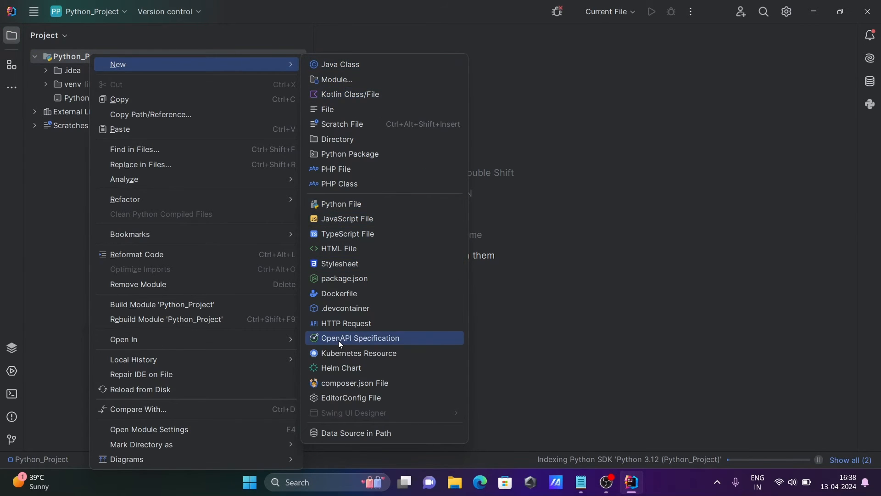
mouse_move(360, 243)
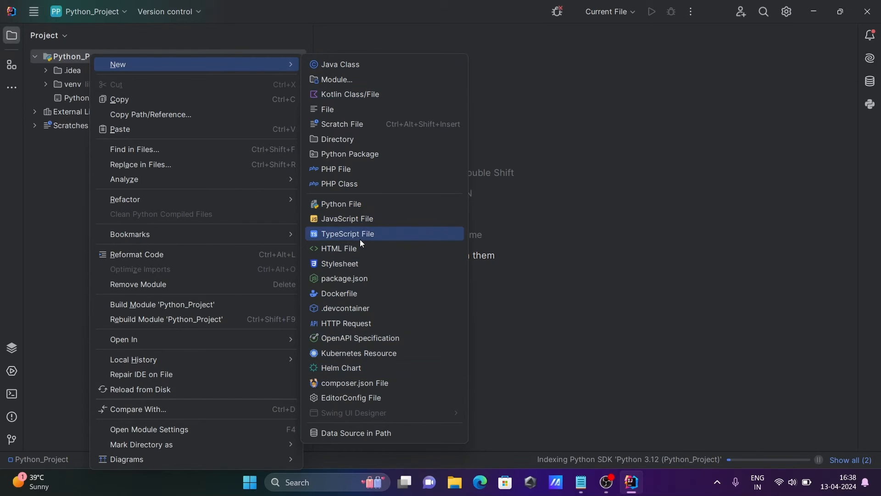
click(340, 203)
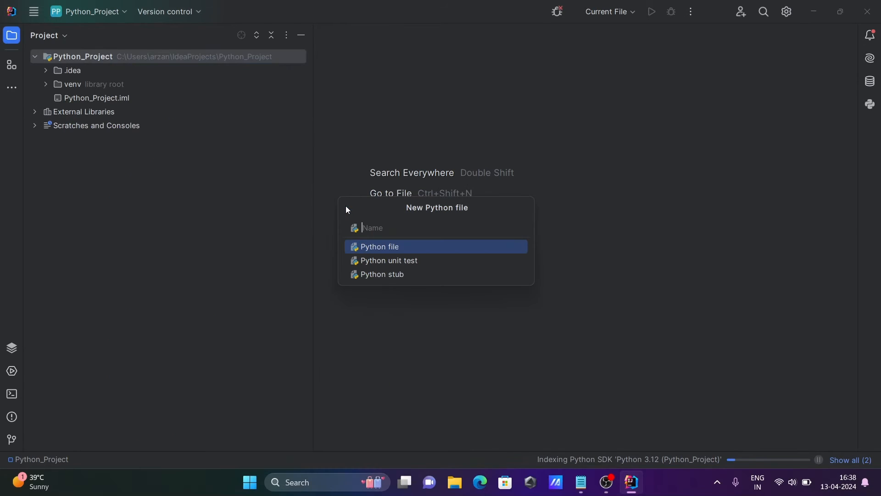
mouse_move(383, 283)
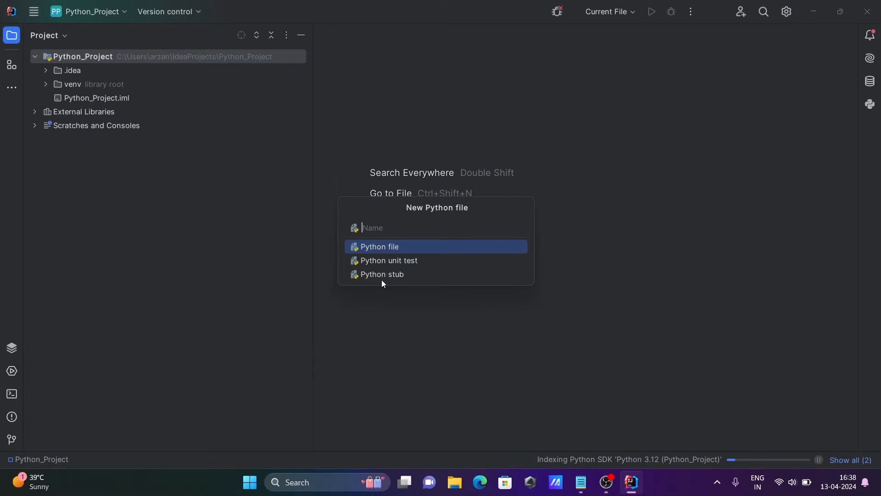
mouse_move(379, 253)
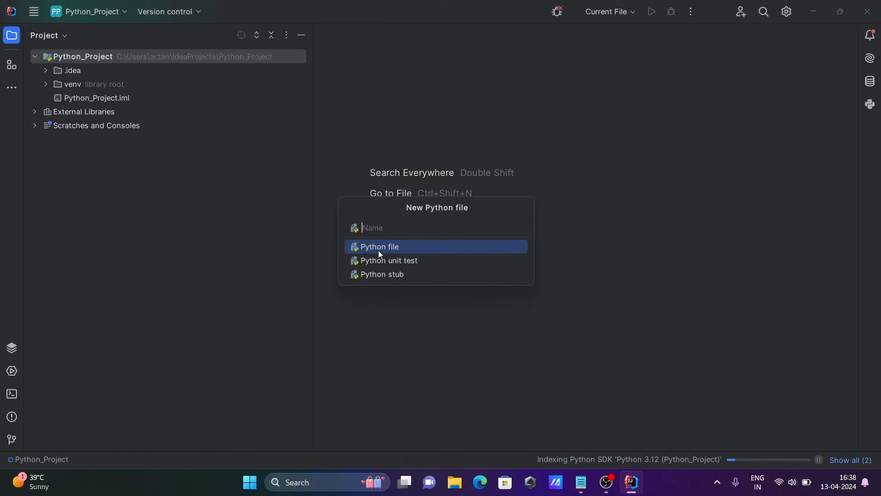
text(he)
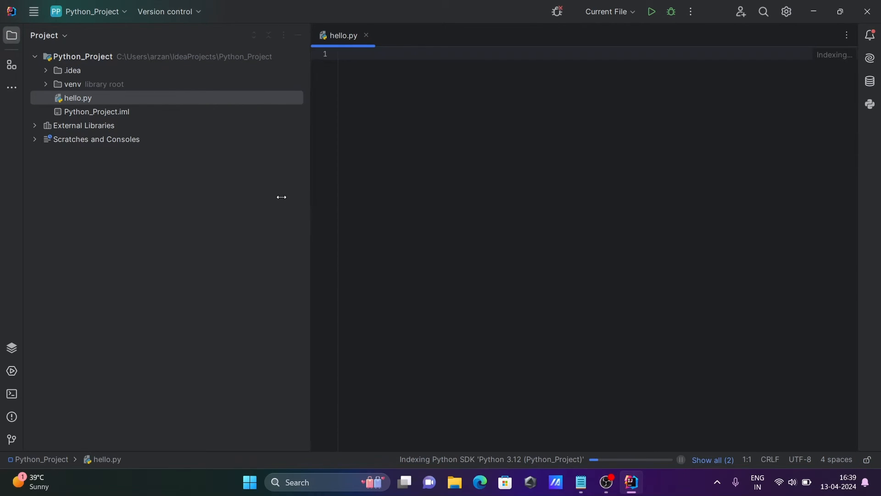
- Paste the Hello, world! print code into hello.py and run it
drag(310, 197, 249, 197)
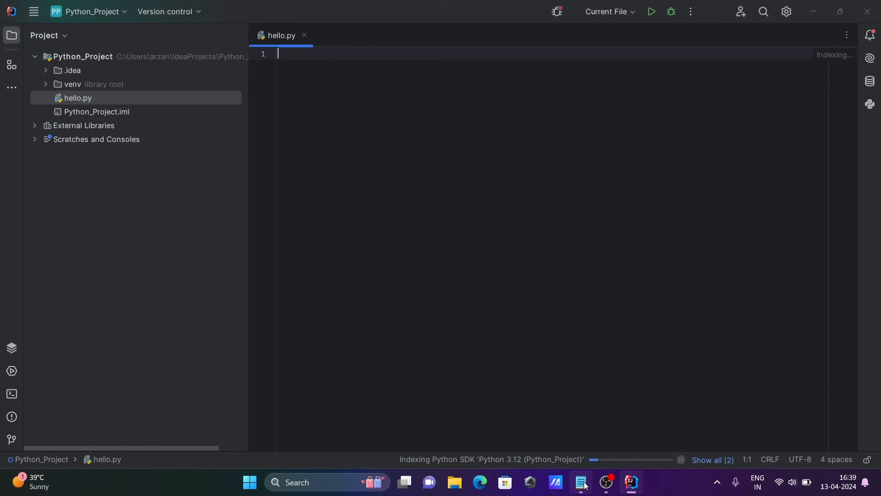
click(581, 482)
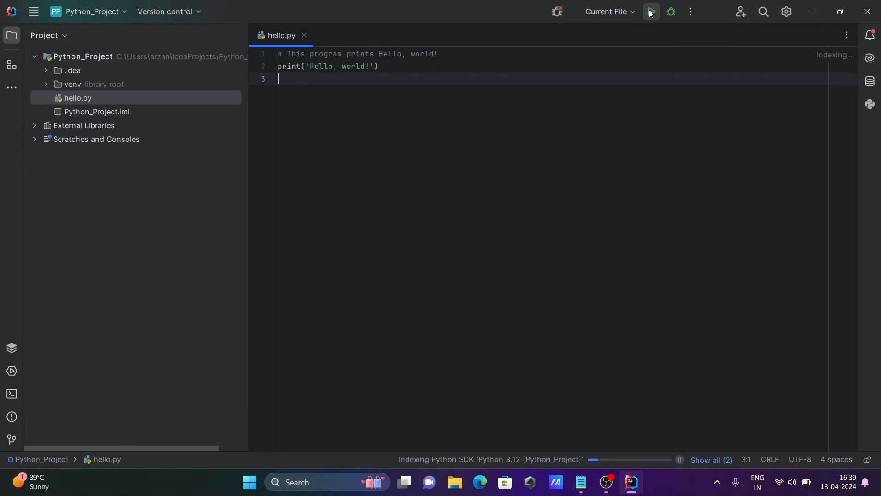
click(651, 11)
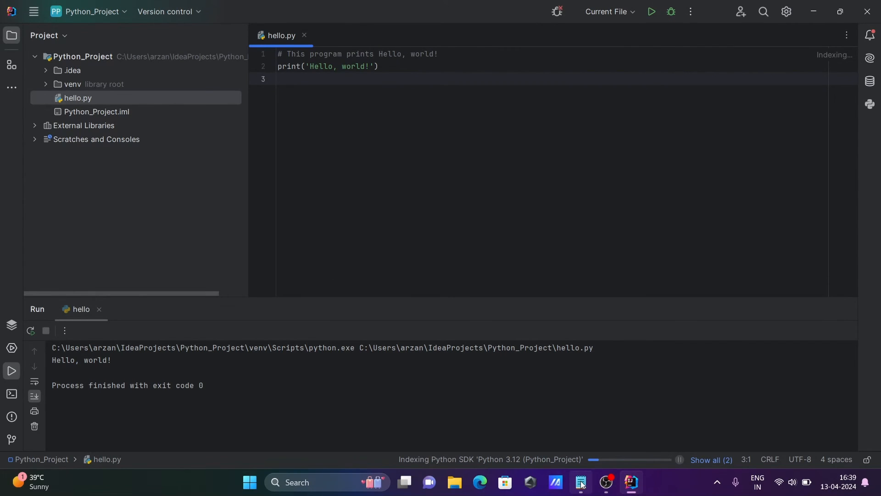
click(581, 482)
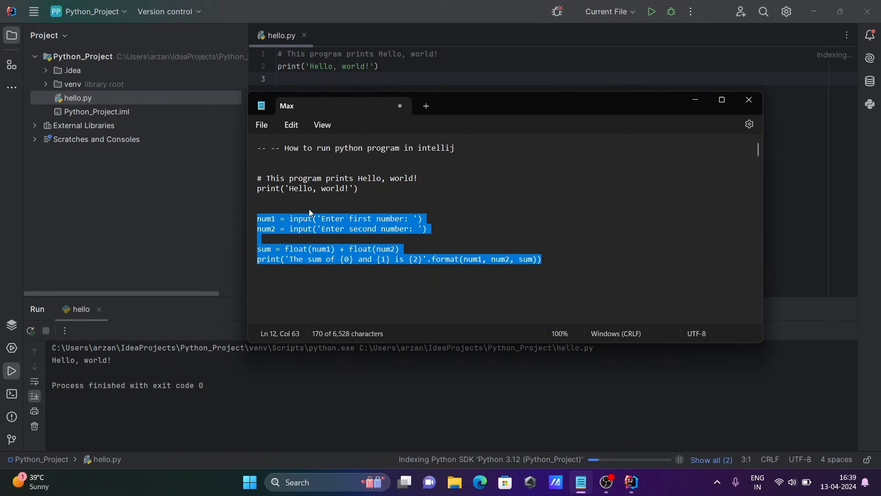
mouse_move(265, 209)
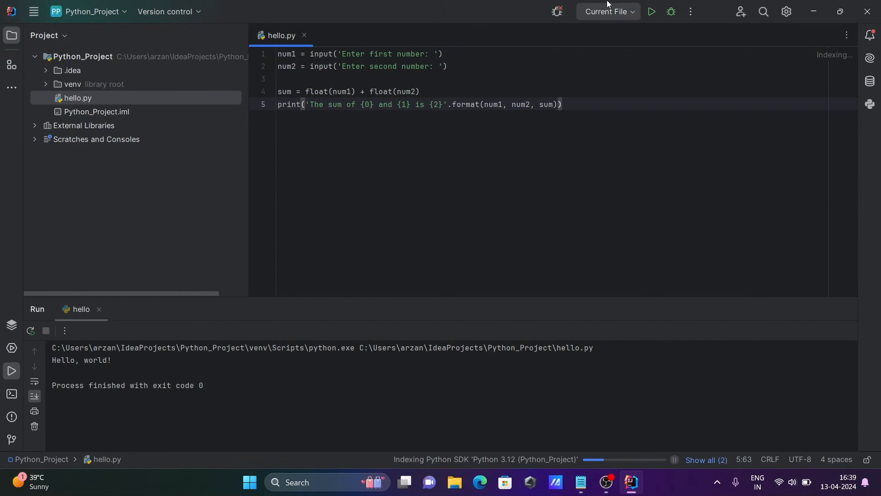
- Run the adding program and enter 78 and 65 in the Run console
click(650, 11)
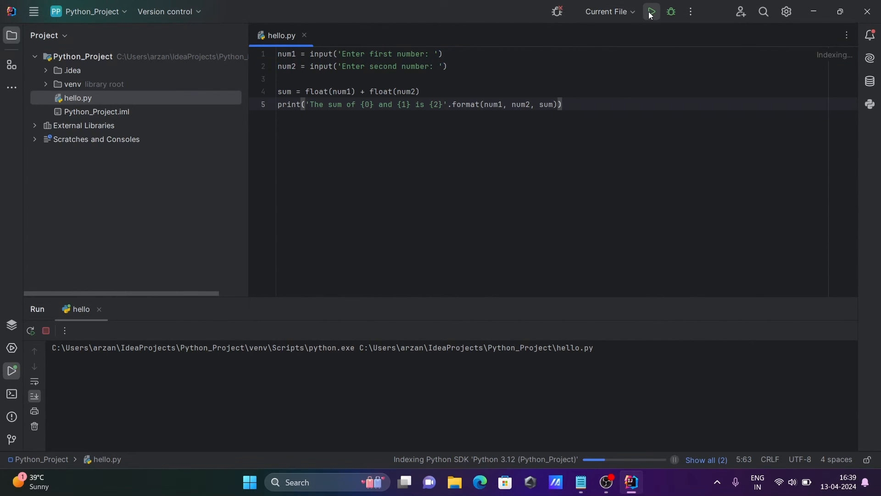
click(650, 11)
text(78)
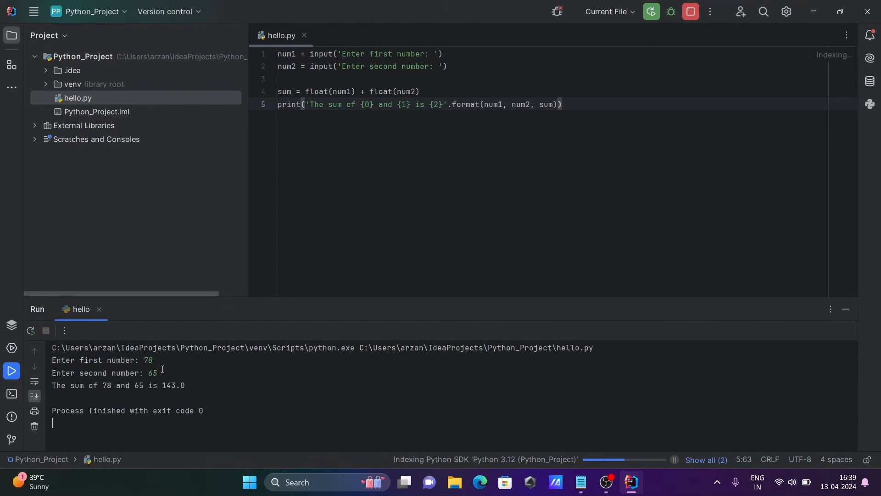
mouse_move(124, 386)
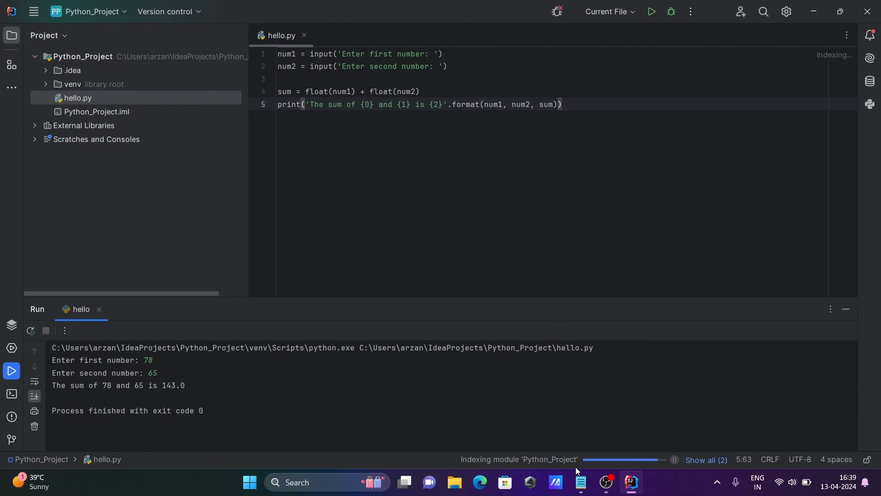
- Bring the Notepad notes with the two-number adding code back to the front
click(581, 483)
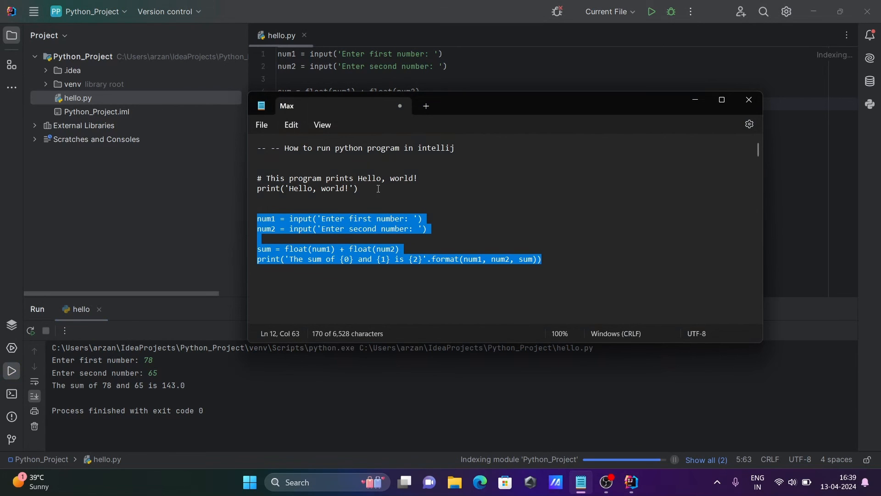
mouse_move(417, 165)
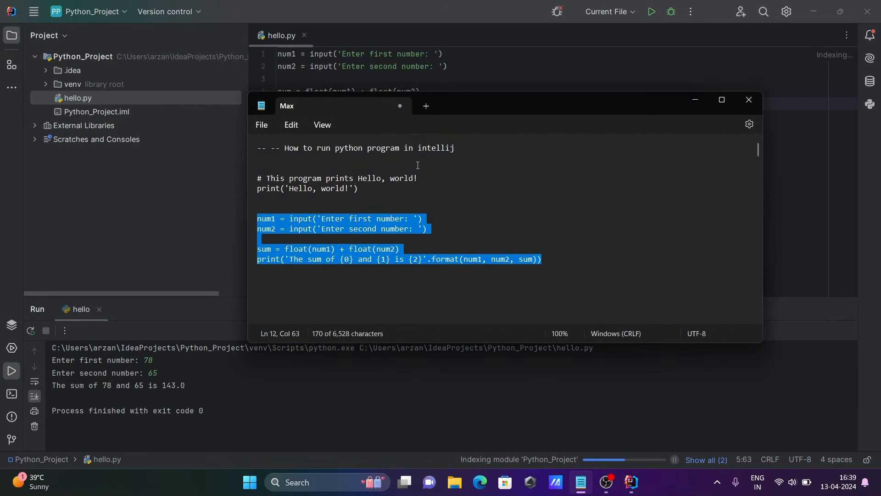